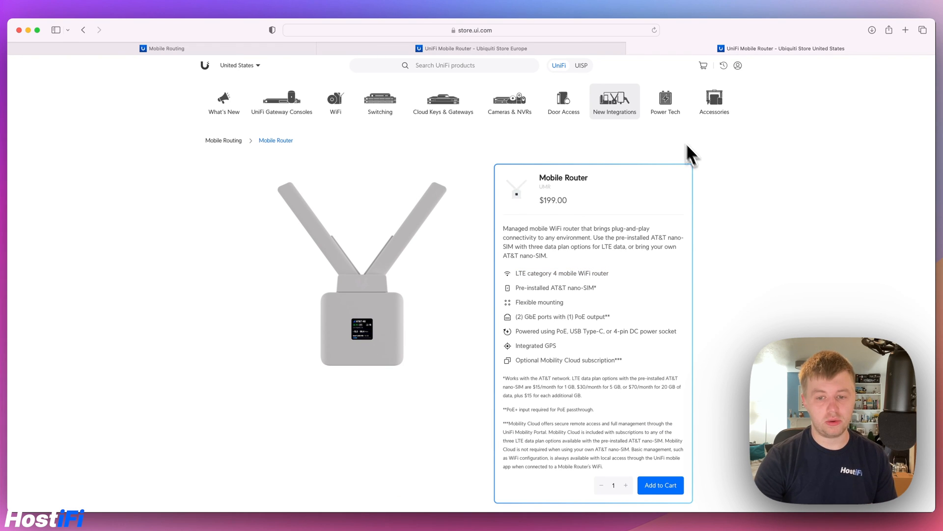
Activate UMR 093e, keeping the name and SSID UMR-093e, with a generated strong WiFi password
{"action": "scroll", "scroll_direction": "down", "scroll_amount": 3}
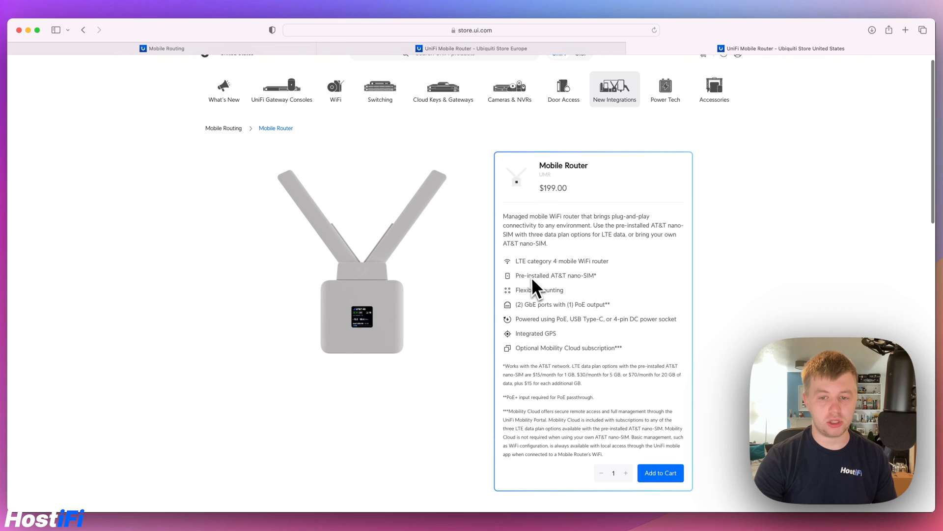
{"action": "mouse_move", "coordinate": [558, 357]}
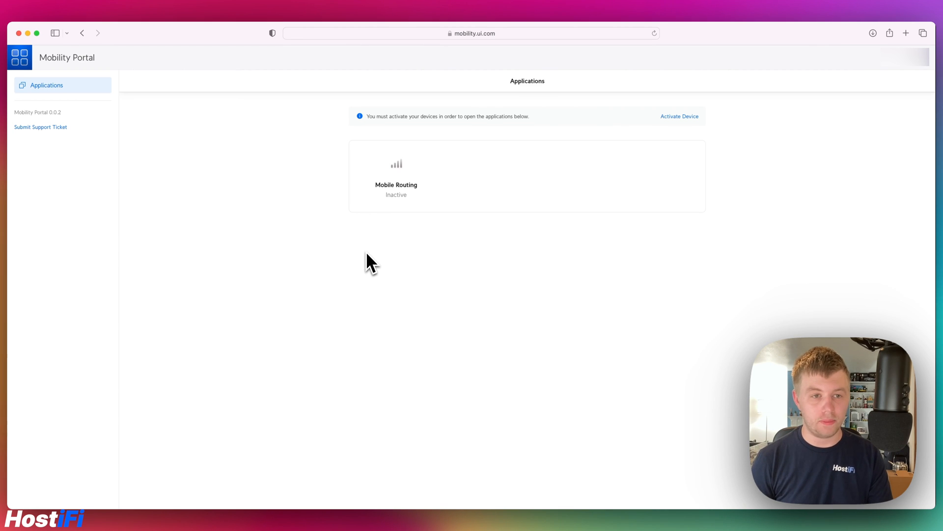
{"action": "left_click", "coordinate": [679, 116]}
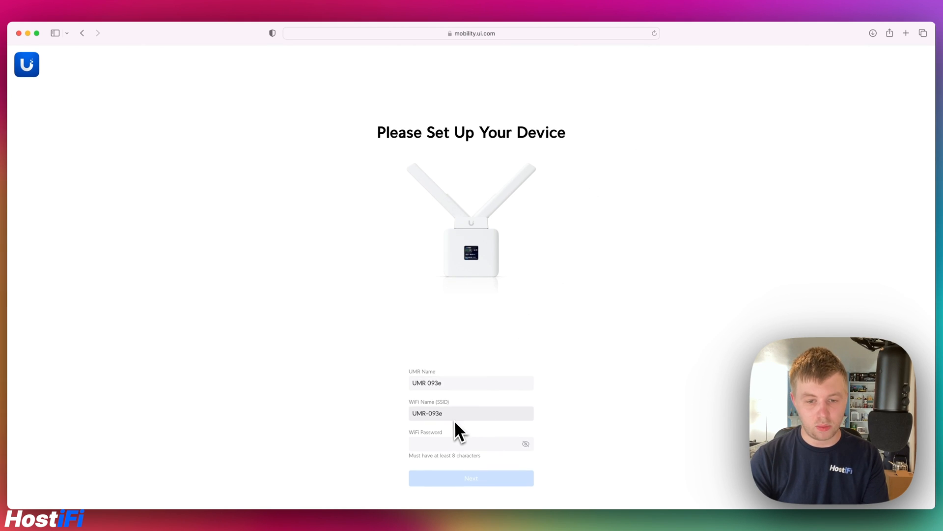
{"action": "left_click", "coordinate": [472, 443]}
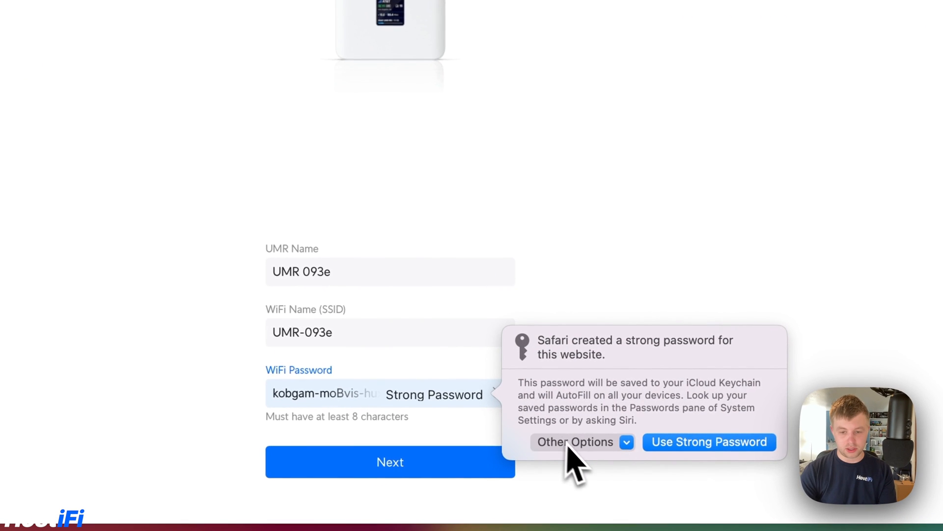
{"action": "left_click", "coordinate": [574, 442]}
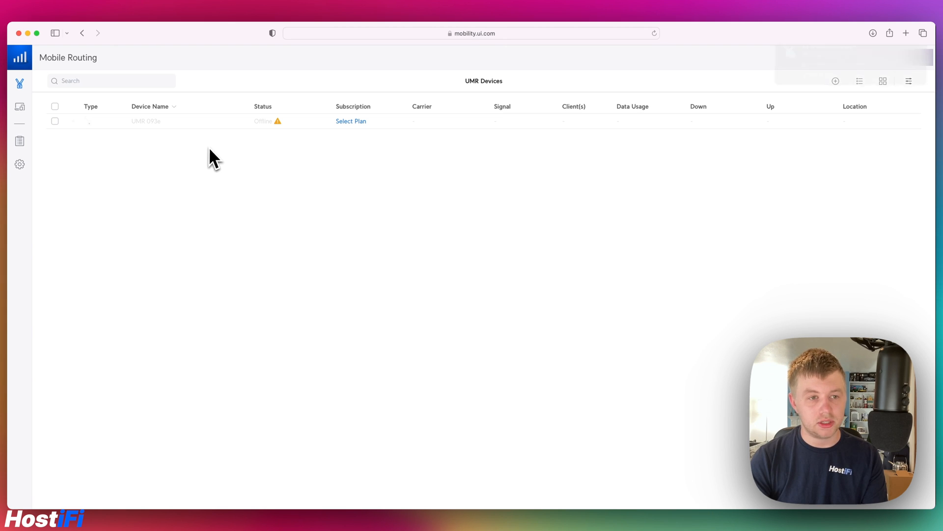
Open UMR 093e's plan selection and keep the 30 Days Free Trial plan
{"action": "left_click", "coordinate": [351, 121]}
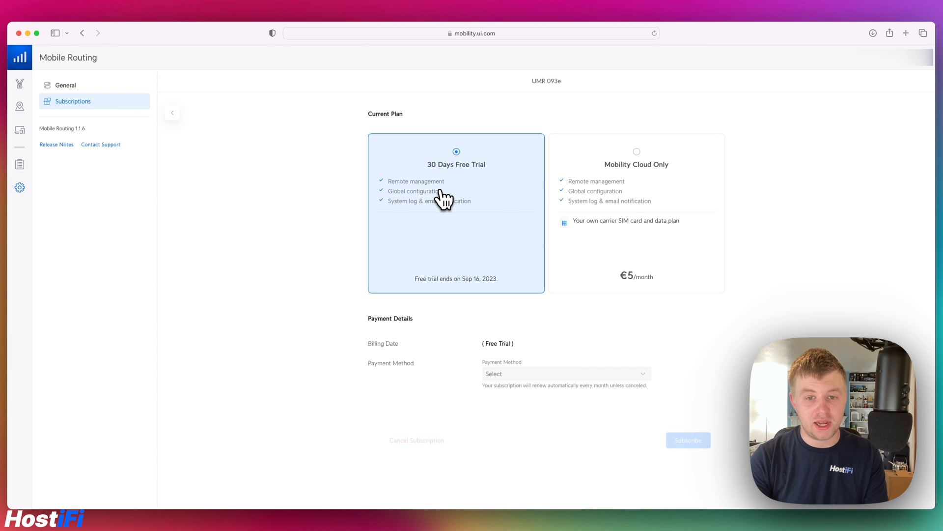
{"action": "mouse_move", "coordinate": [407, 198]}
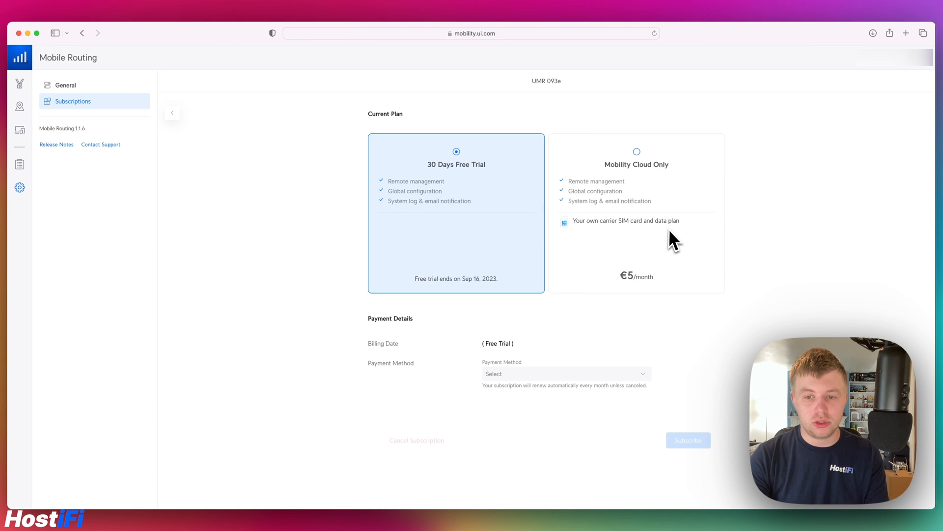
{"action": "mouse_move", "coordinate": [622, 247]}
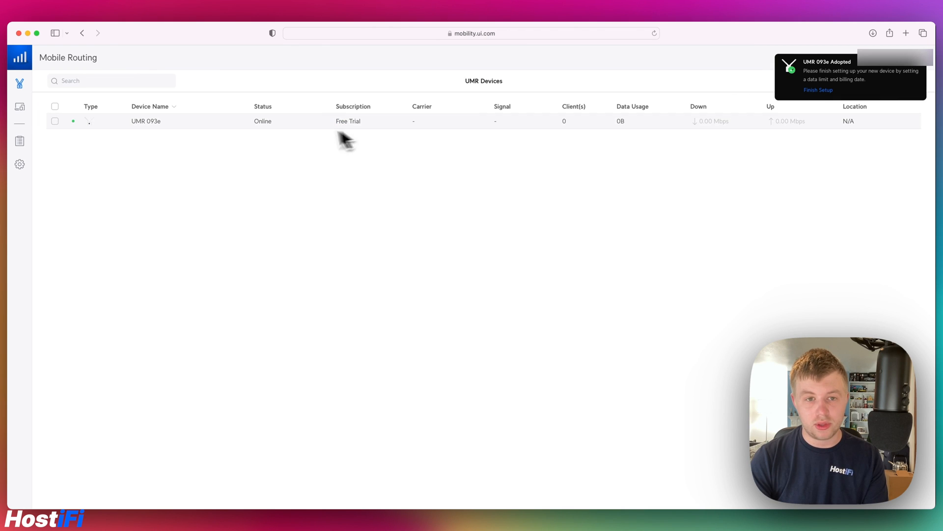
Check UMR 093e's details, then confirm its firmware update from 1.4.3 to 1.5.4
{"action": "left_click", "coordinate": [145, 120]}
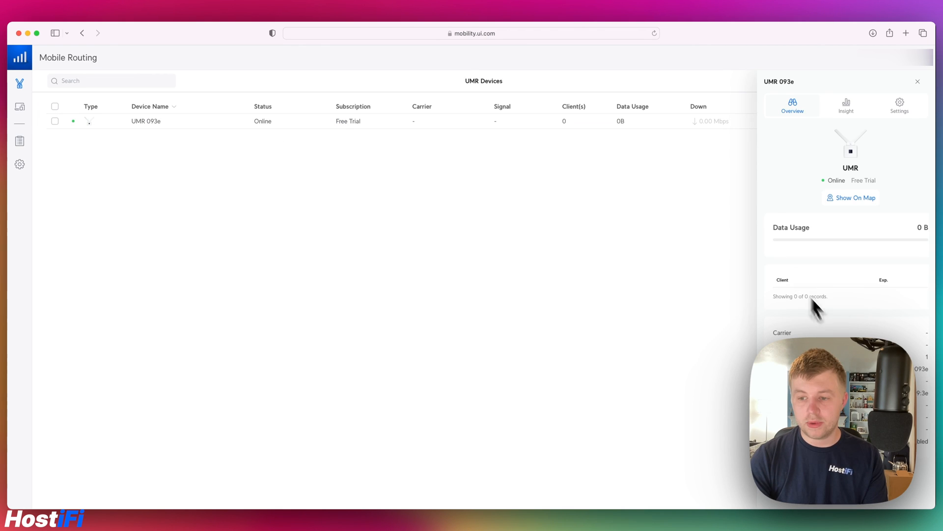
{"action": "mouse_move", "coordinate": [926, 352]}
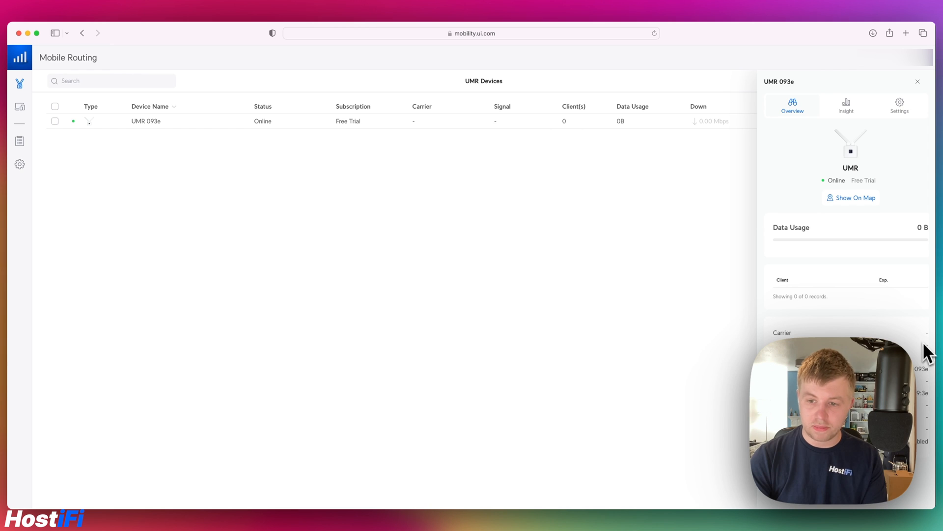
{"action": "left_click", "coordinate": [917, 81]}
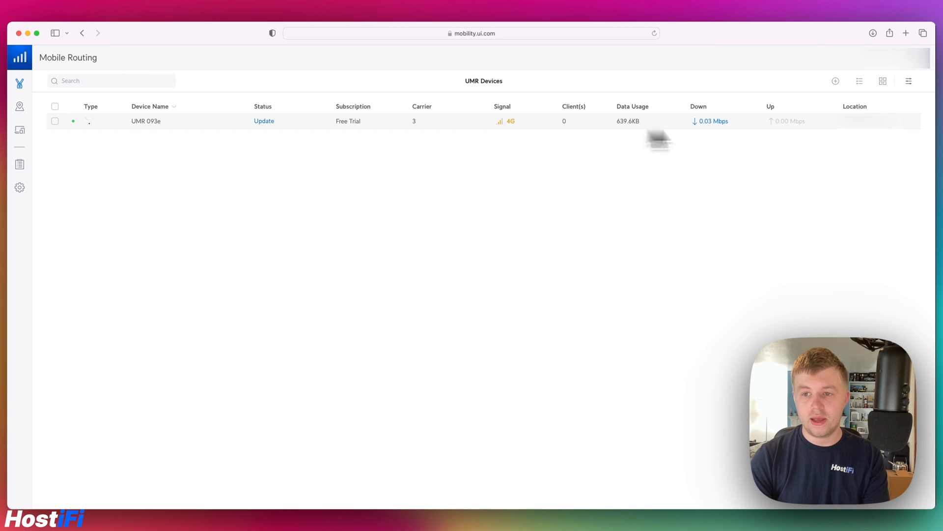
{"action": "mouse_move", "coordinate": [568, 151]}
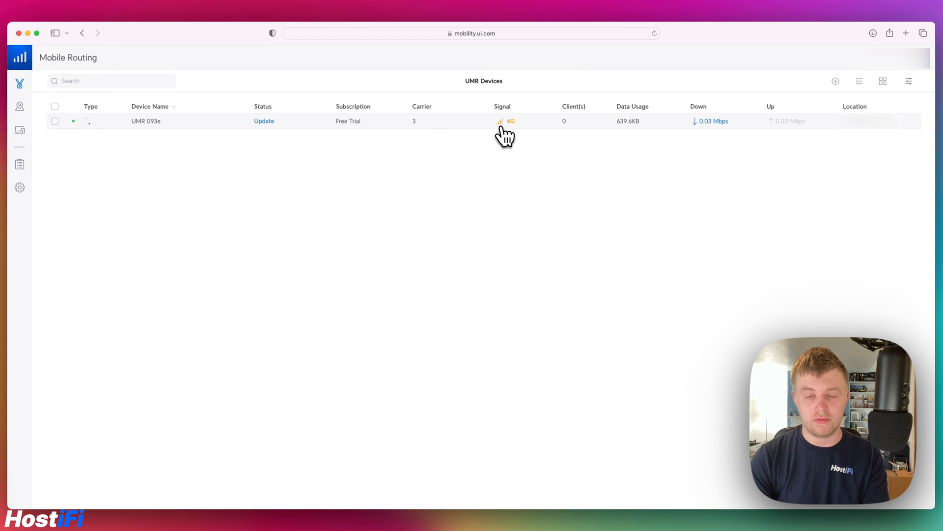
{"action": "mouse_move", "coordinate": [270, 129]}
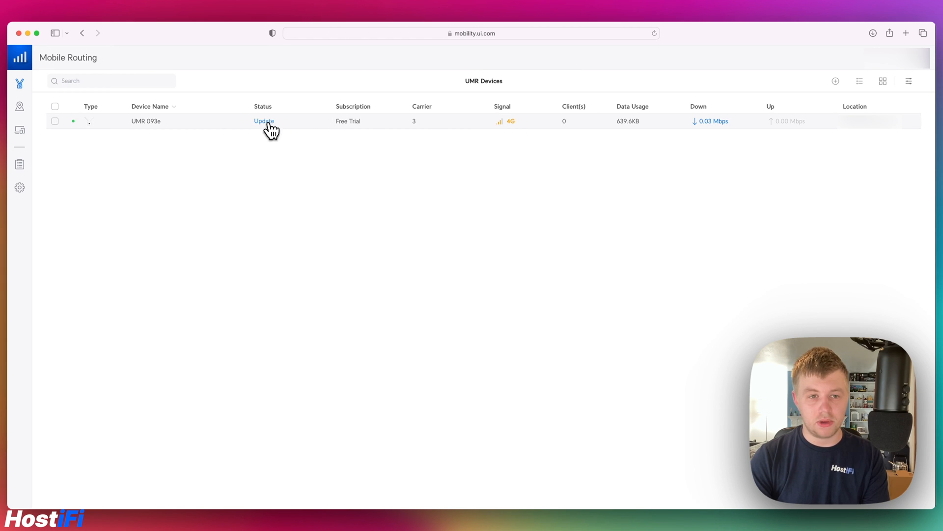
{"action": "left_click", "coordinate": [264, 121]}
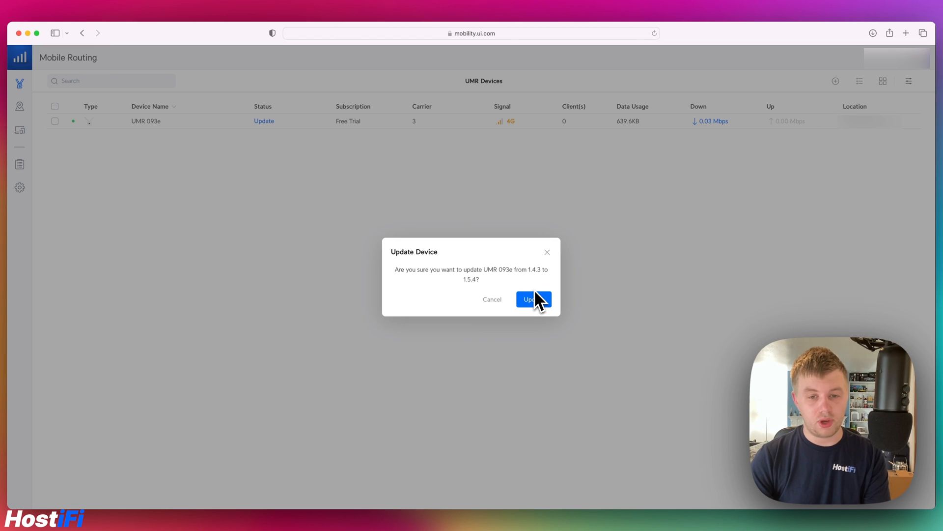
{"action": "left_click", "coordinate": [532, 300]}
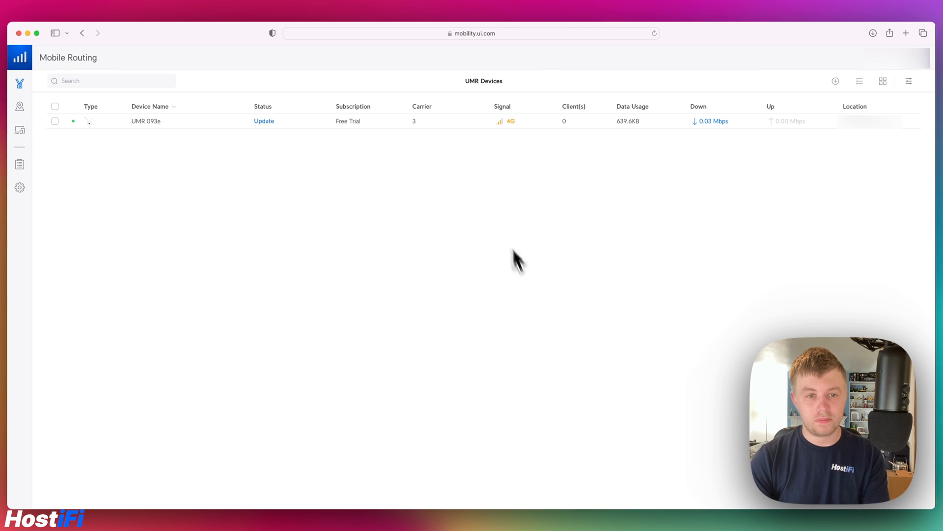
{"action": "left_click", "coordinate": [264, 121]}
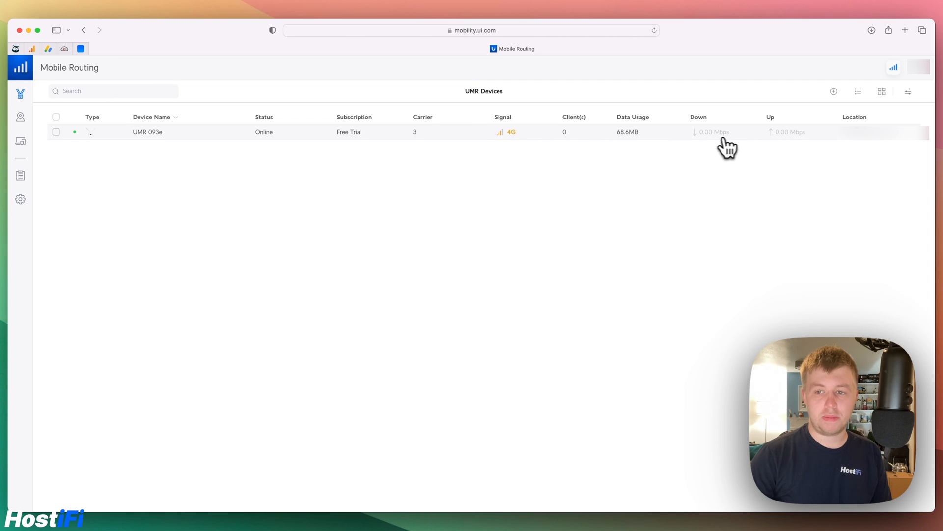
{"action": "mouse_move", "coordinate": [836, 142]}
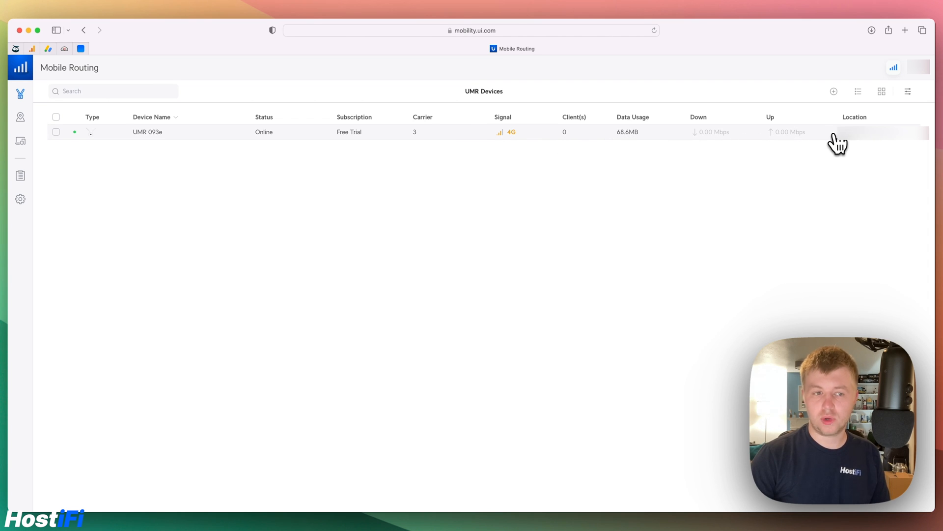
Open UMR 093e's Insight tab and scroll through the Usage Overview and System Performance charts
{"action": "left_click", "coordinate": [148, 132]}
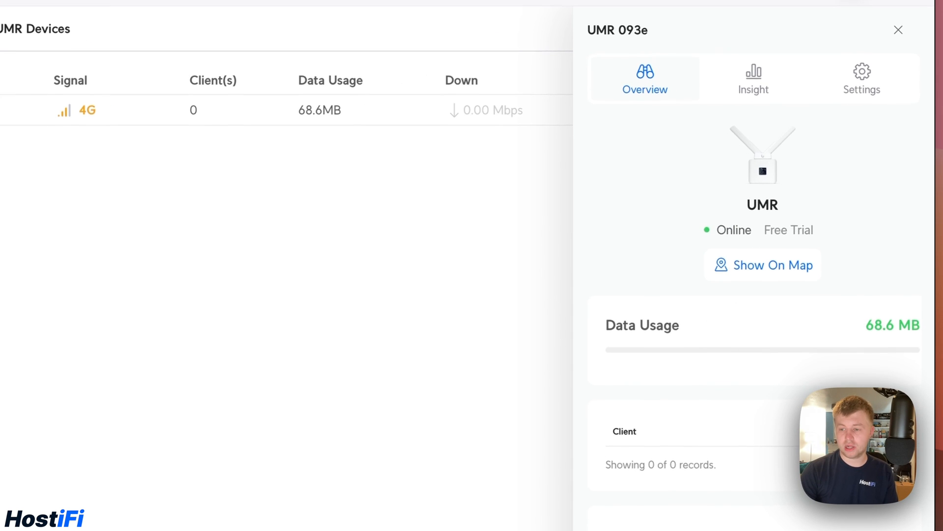
{"action": "scroll", "scroll_direction": "down", "scroll_amount": 3}
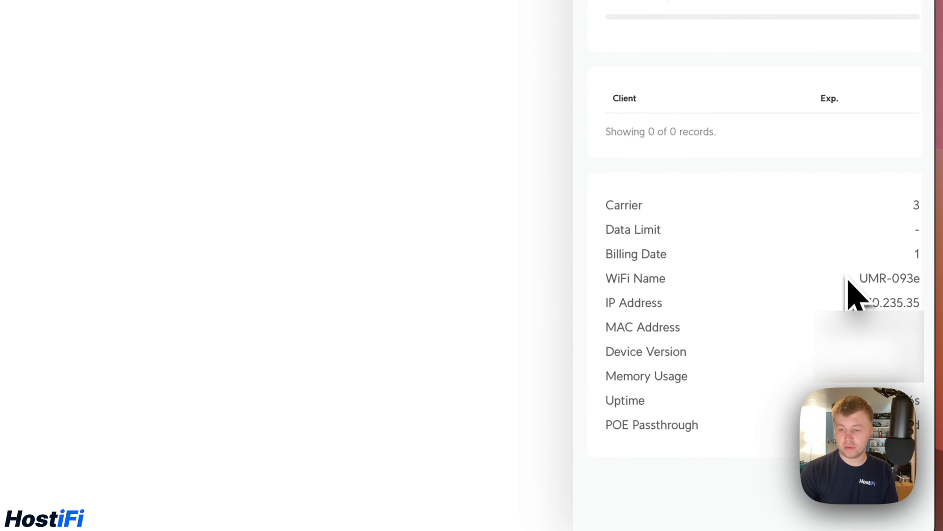
{"action": "mouse_move", "coordinate": [647, 436]}
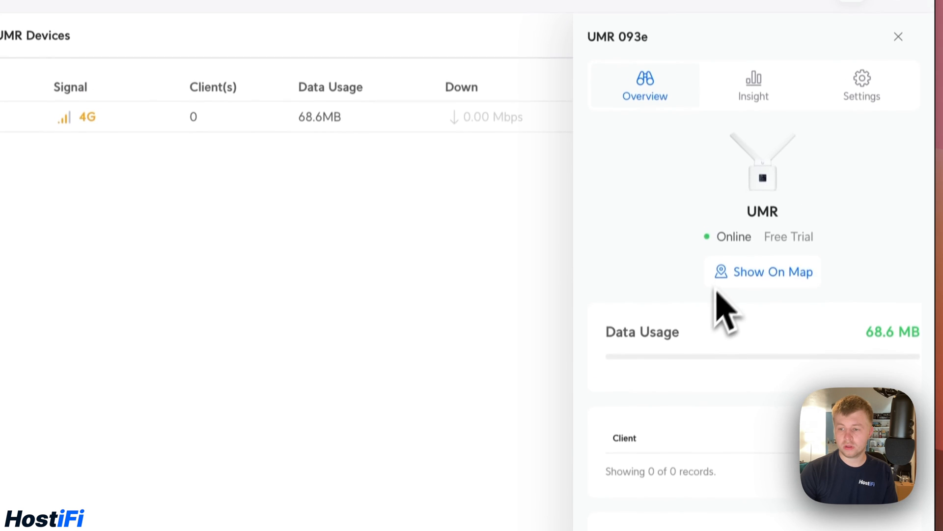
{"action": "left_click", "coordinate": [753, 101]}
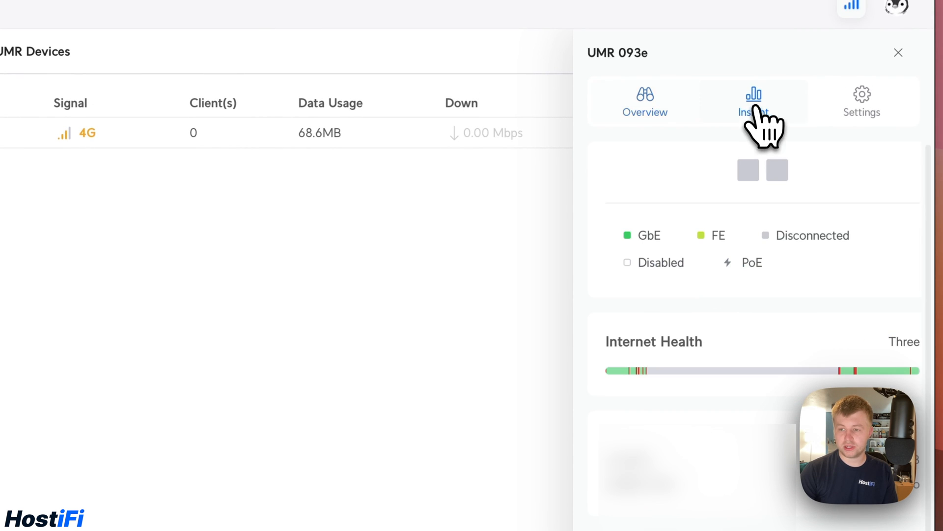
{"action": "left_click", "coordinate": [753, 101]}
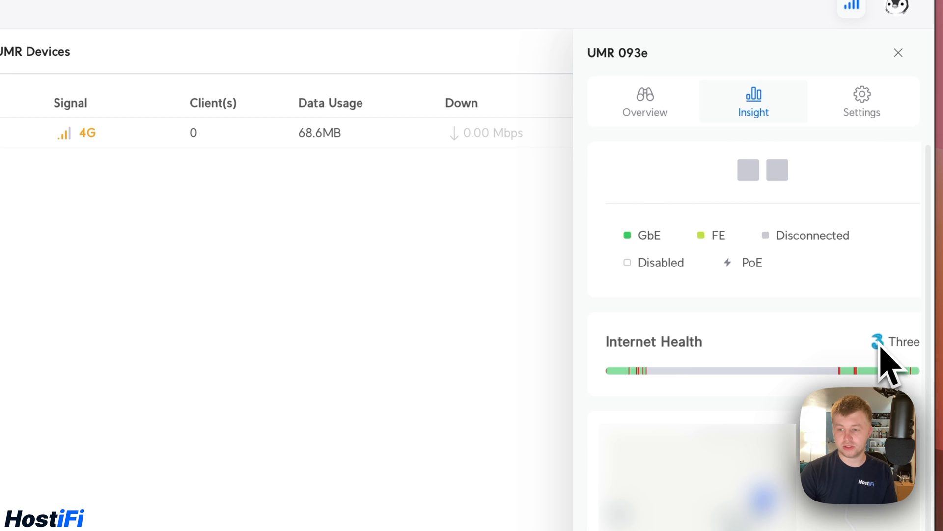
{"action": "scroll", "scroll_direction": "down", "scroll_amount": 3}
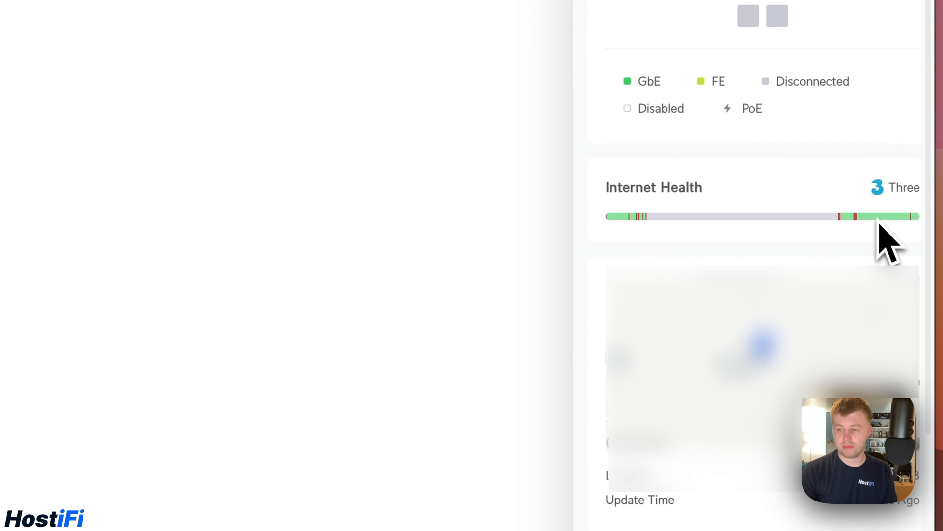
{"action": "scroll", "scroll_direction": "down", "scroll_amount": 3}
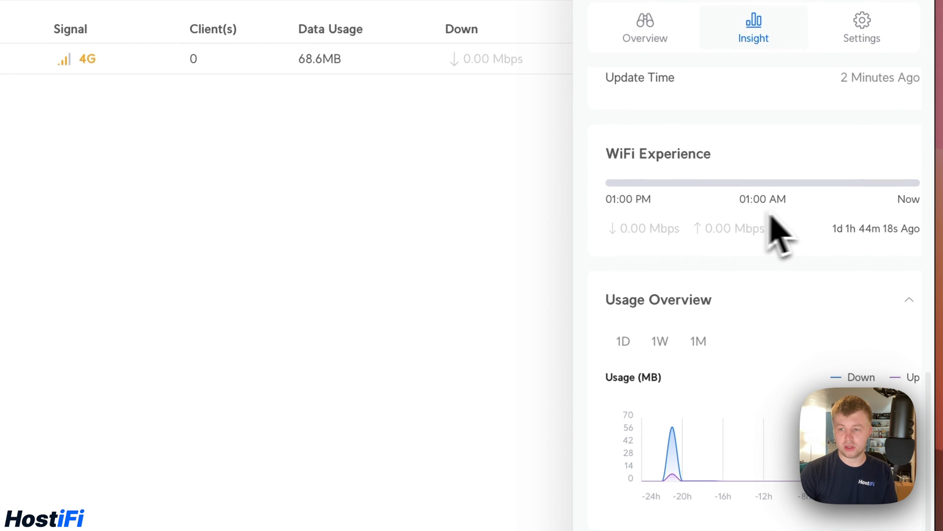
{"action": "scroll", "scroll_direction": "down", "scroll_amount": 3}
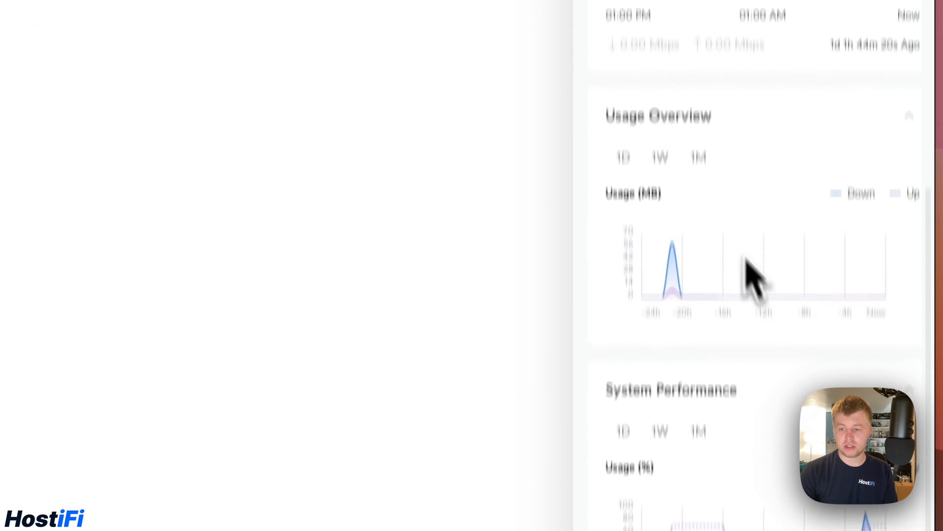
{"action": "scroll", "scroll_direction": "down", "scroll_amount": 3}
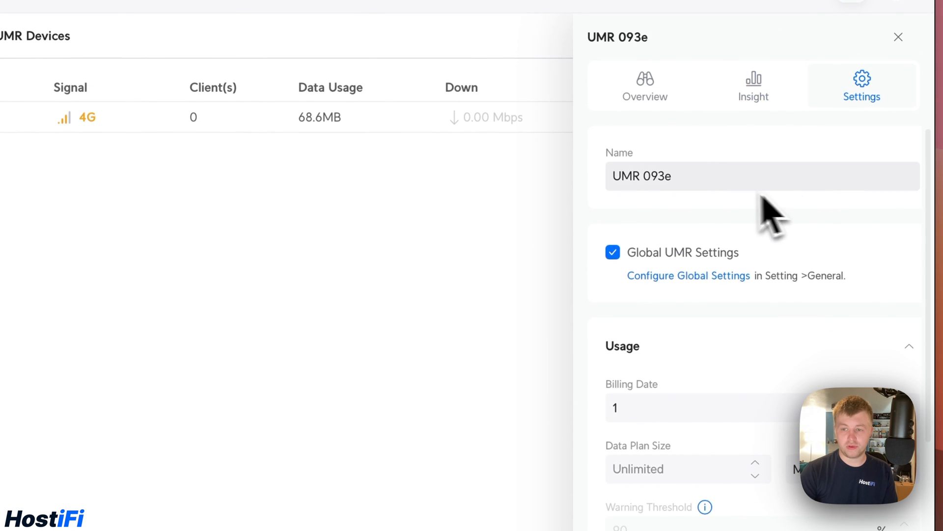
{"action": "mouse_move", "coordinate": [680, 283]}
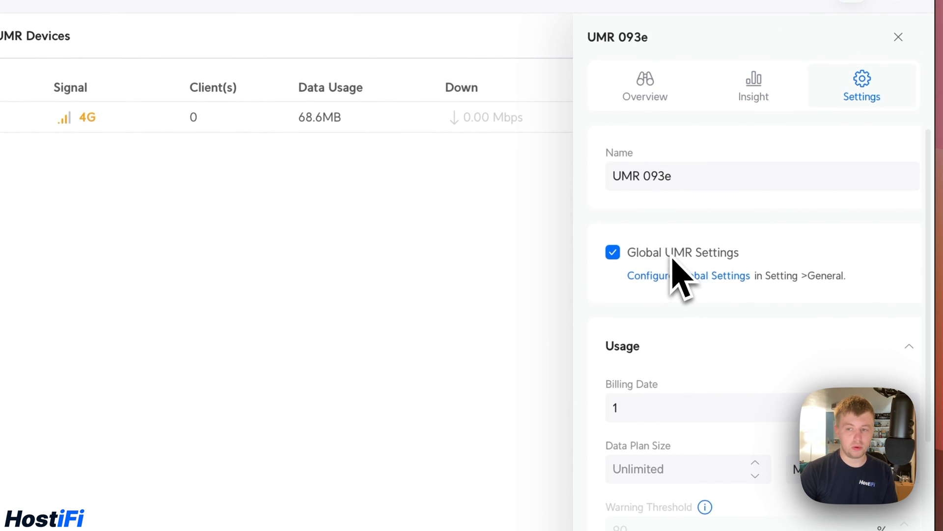
Scroll UMR 093e's settings through Usage, WiFi, Internet and Network down to Manage
{"action": "scroll", "scroll_direction": "down", "scroll_amount": 3}
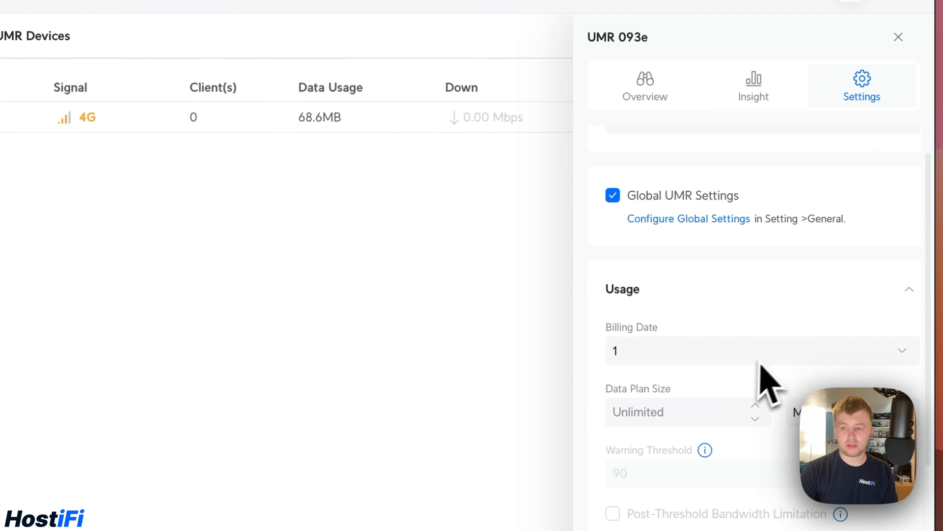
{"action": "scroll", "scroll_direction": "down", "scroll_amount": 3}
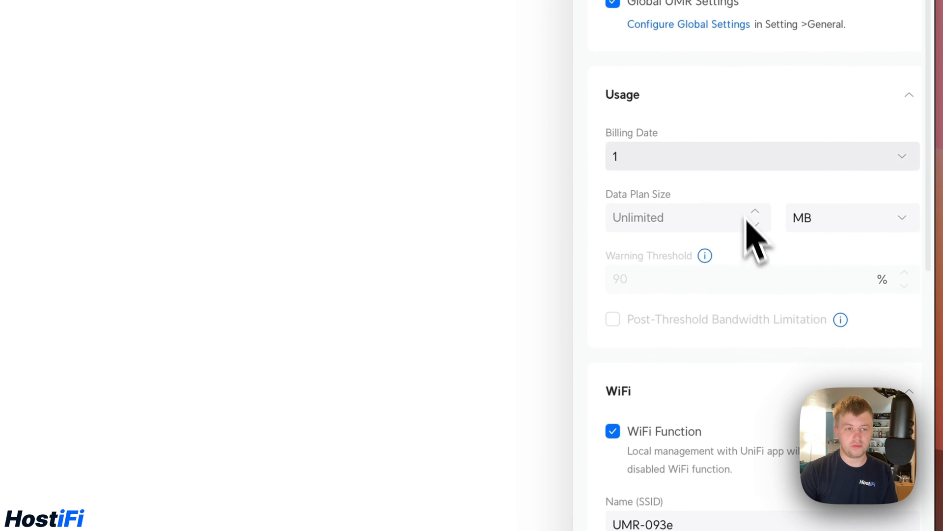
{"action": "scroll", "scroll_direction": "down", "scroll_amount": 3}
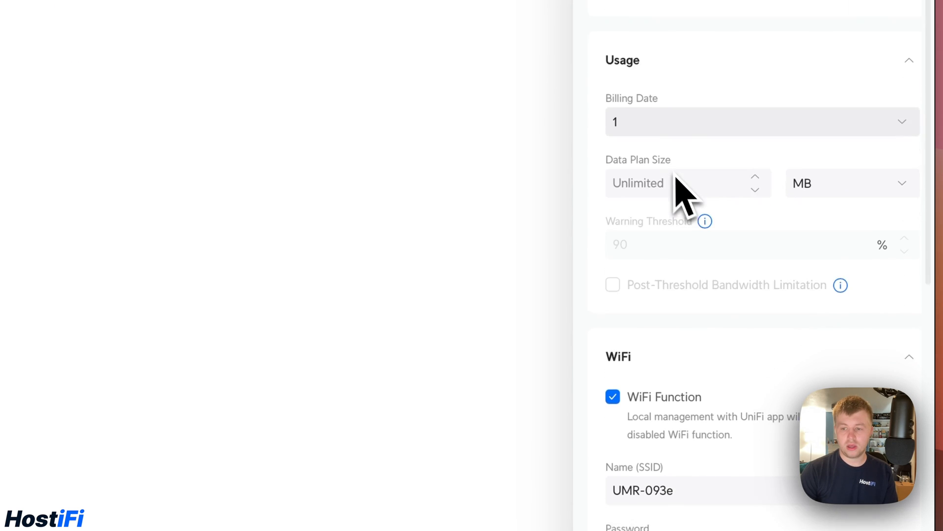
{"action": "scroll", "scroll_direction": "down", "scroll_amount": 3}
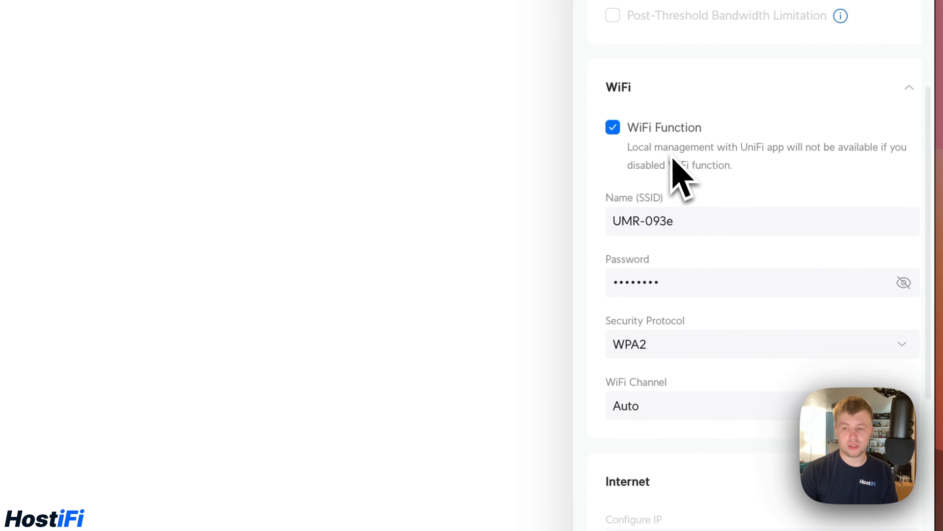
{"action": "scroll", "scroll_direction": "down", "scroll_amount": 3}
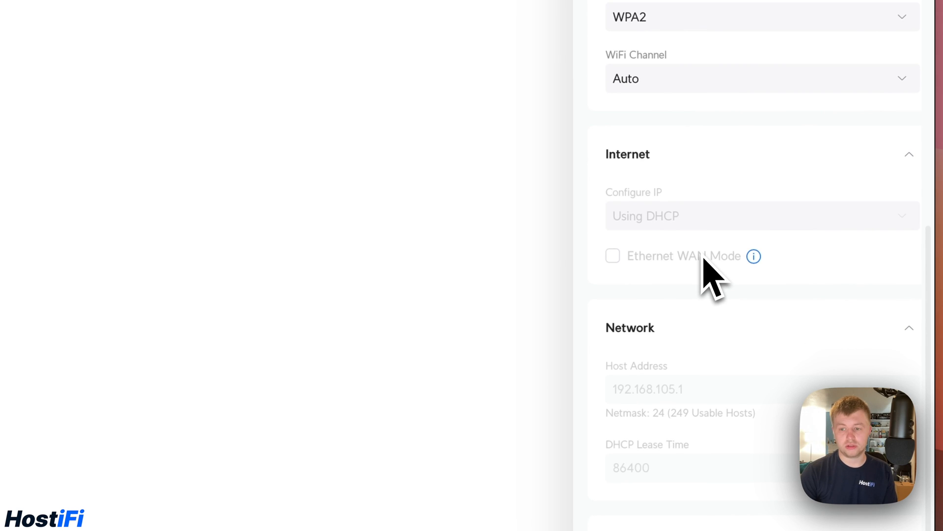
{"action": "scroll", "scroll_direction": "down", "scroll_amount": 3}
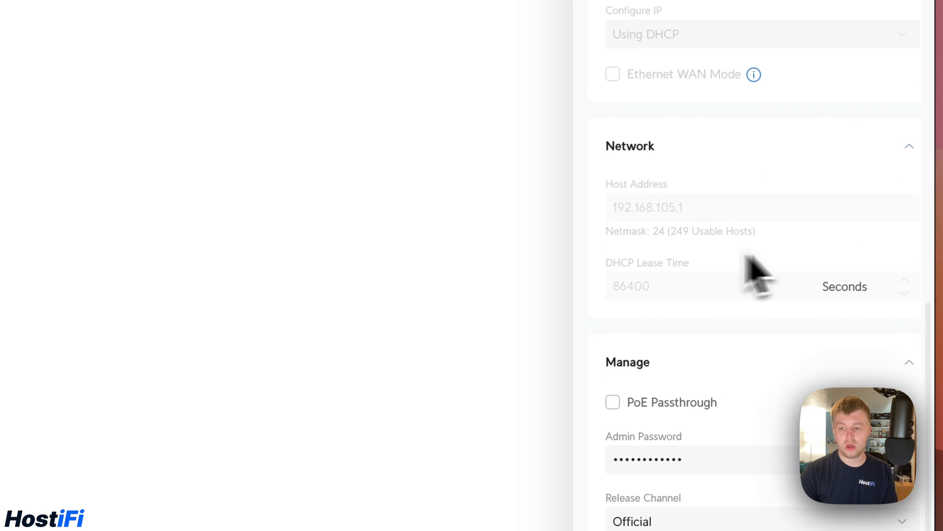
{"action": "mouse_move", "coordinate": [686, 295]}
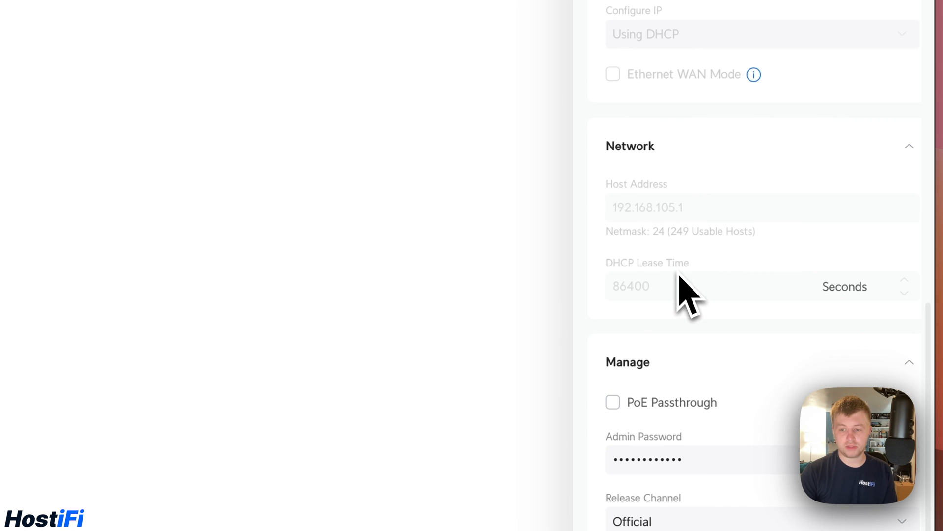
{"action": "scroll", "scroll_direction": "down", "scroll_amount": 3}
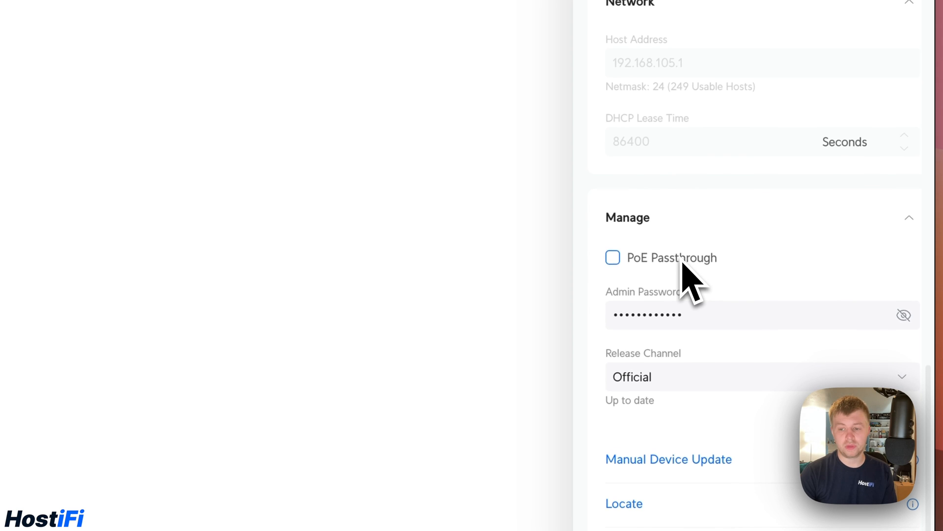
{"action": "left_click", "coordinate": [757, 377]}
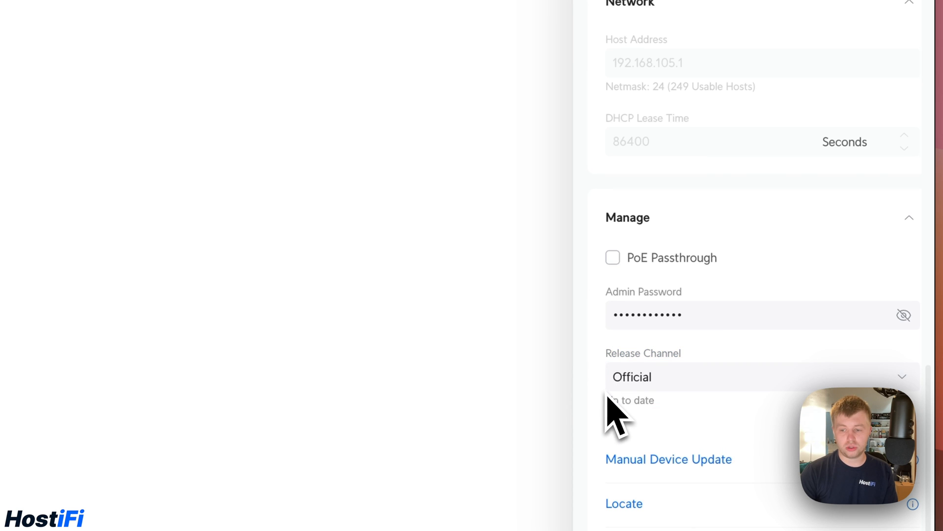
{"action": "scroll", "scroll_direction": "down", "scroll_amount": 3}
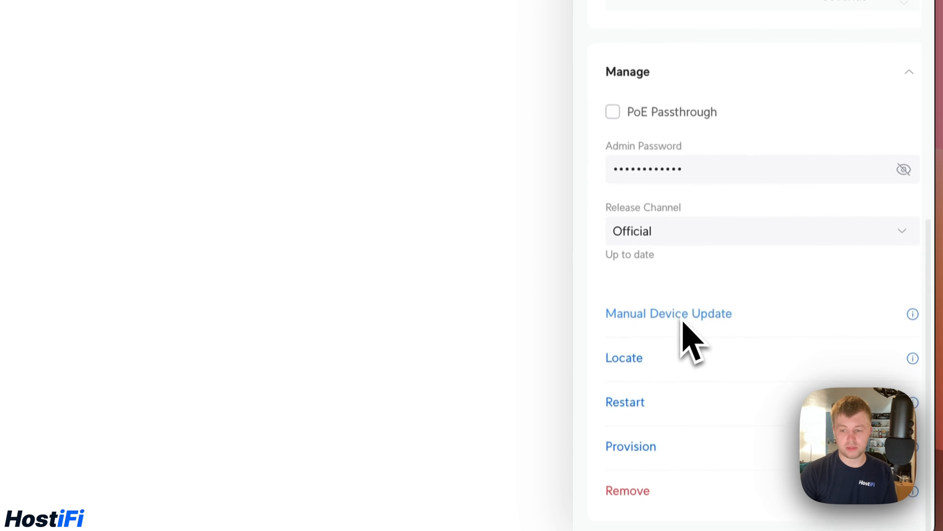
{"action": "scroll", "scroll_direction": "down", "scroll_amount": 3}
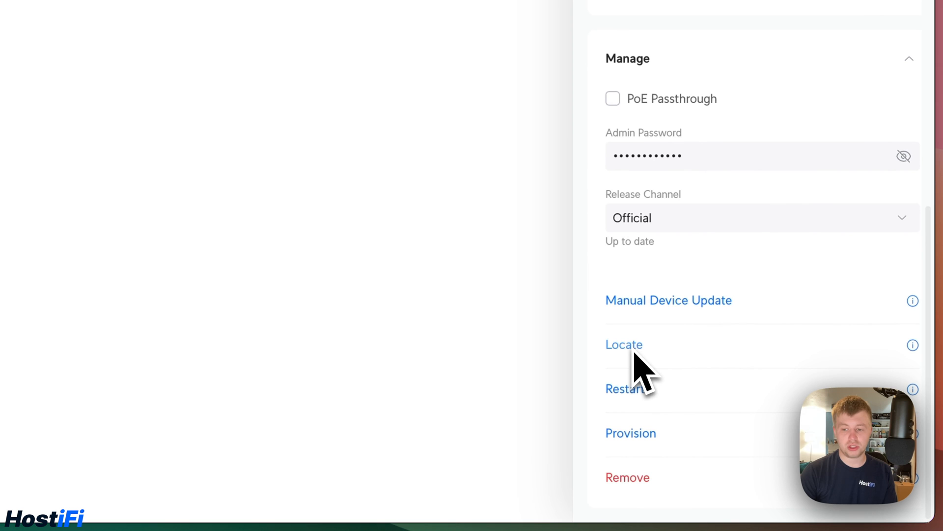
{"action": "mouse_move", "coordinate": [647, 503]}
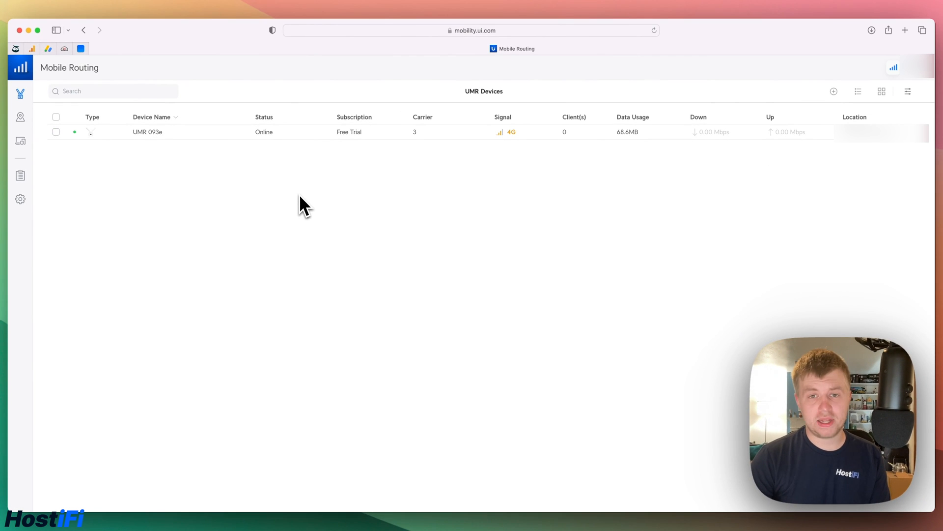
{"action": "mouse_move", "coordinate": [49, 192]}
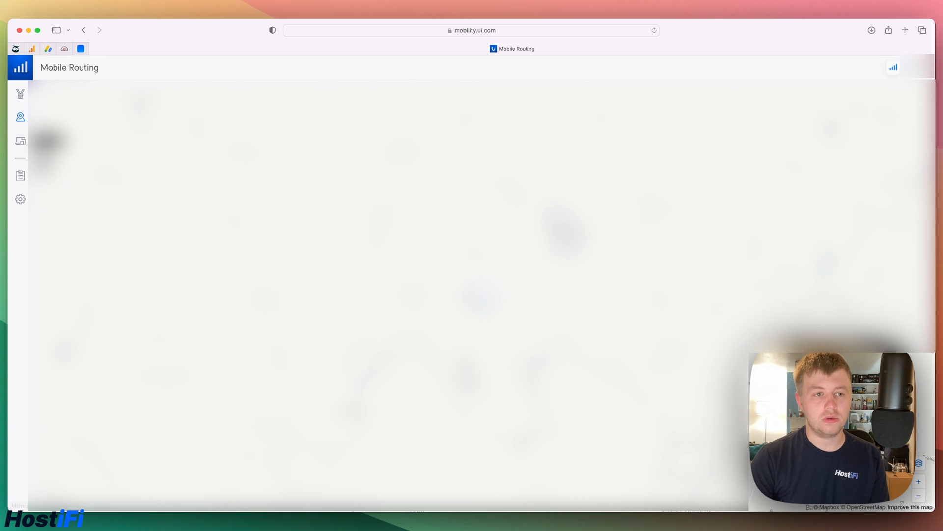
Open the notifications page listing UMR 093e's critical disconnection and reconnection events
{"action": "left_click", "coordinate": [20, 141]}
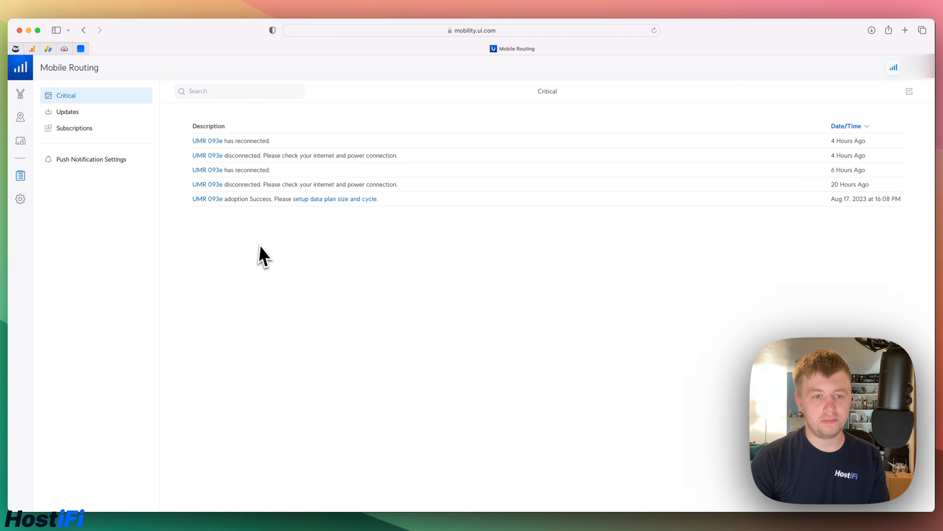
{"action": "mouse_move", "coordinate": [235, 191]}
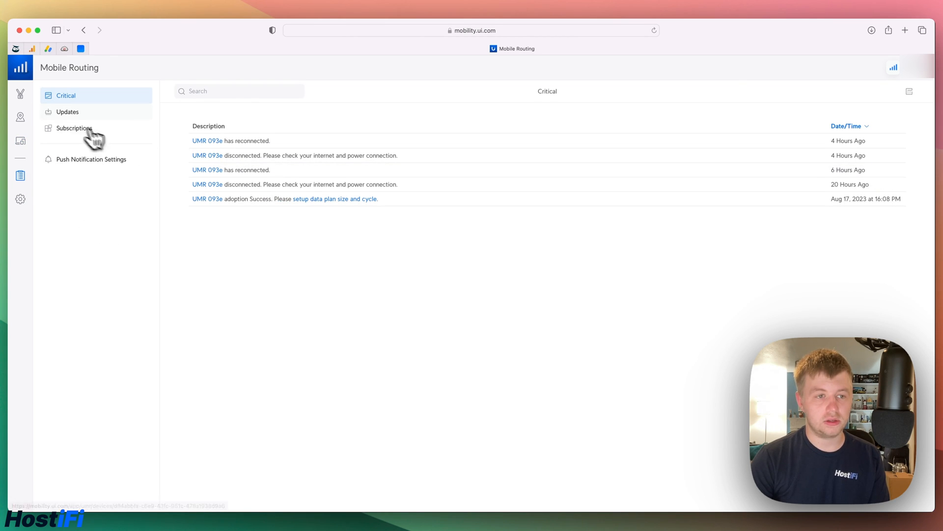
Review the update notifications and switch push notifications on
{"action": "left_click", "coordinate": [67, 112]}
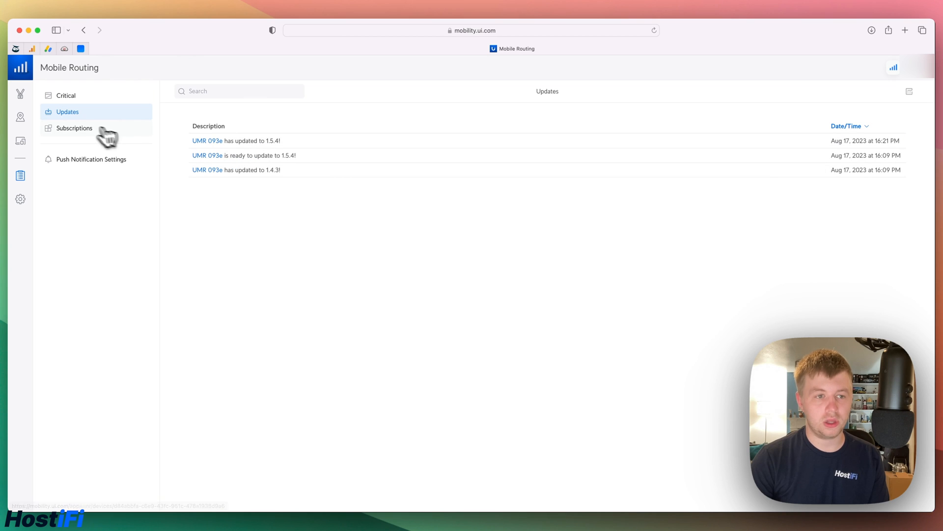
{"action": "left_click", "coordinate": [91, 159]}
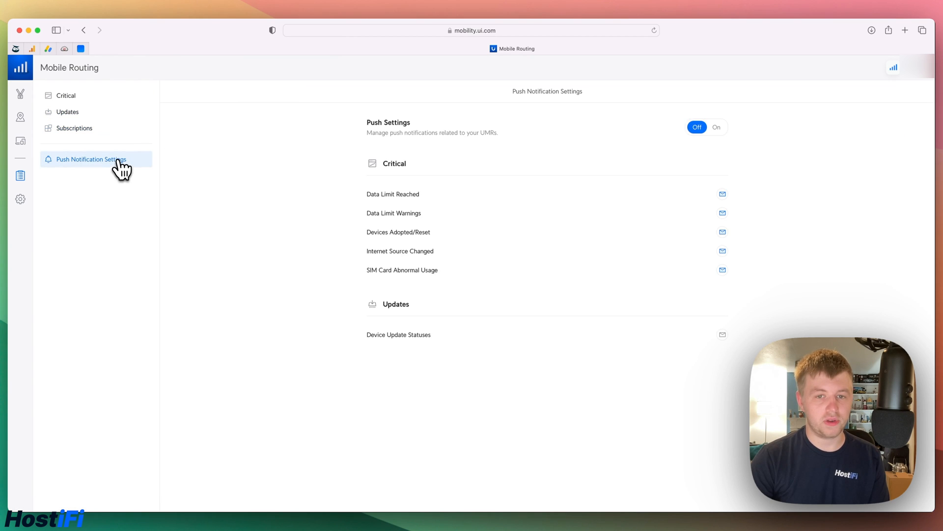
{"action": "left_click", "coordinate": [716, 127]}
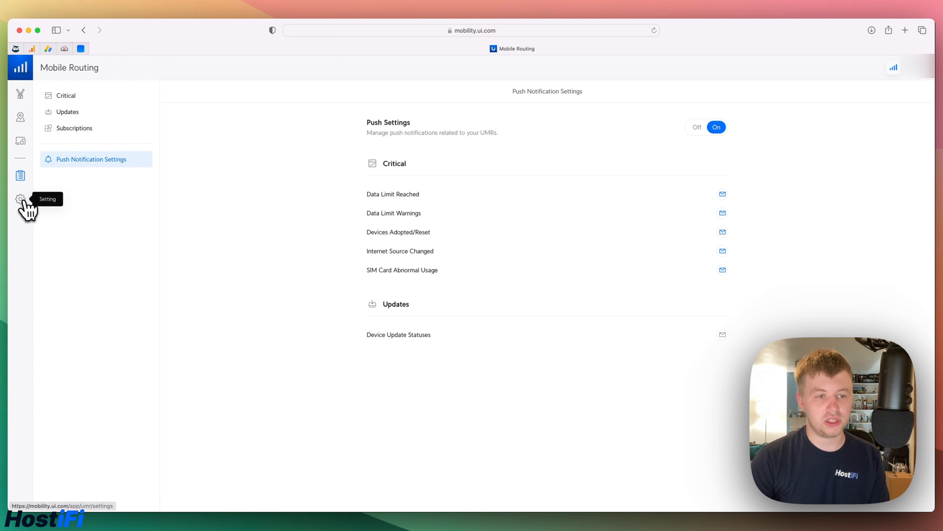
{"action": "left_click", "coordinate": [20, 199]}
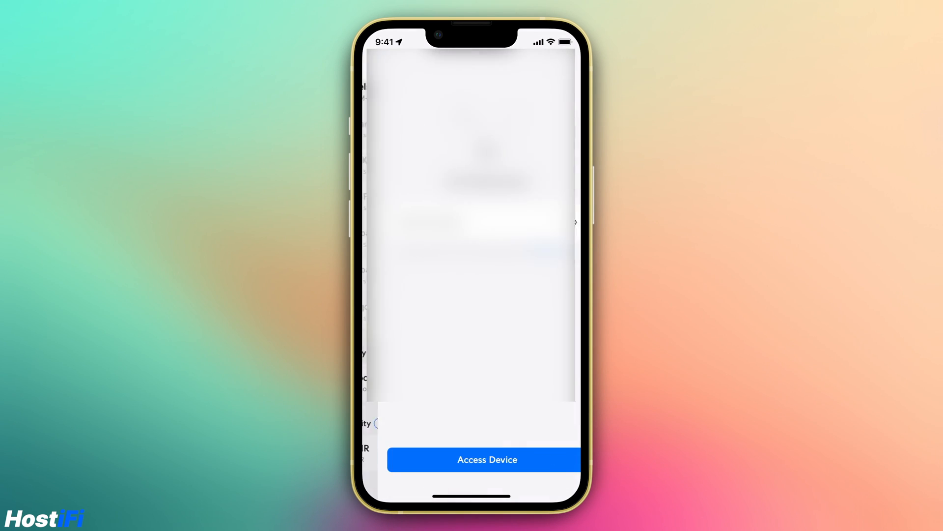
Access UMR 093e in the mobile app, viewing its Insights and then Settings tabs
{"action": "left_click", "coordinate": [487, 459]}
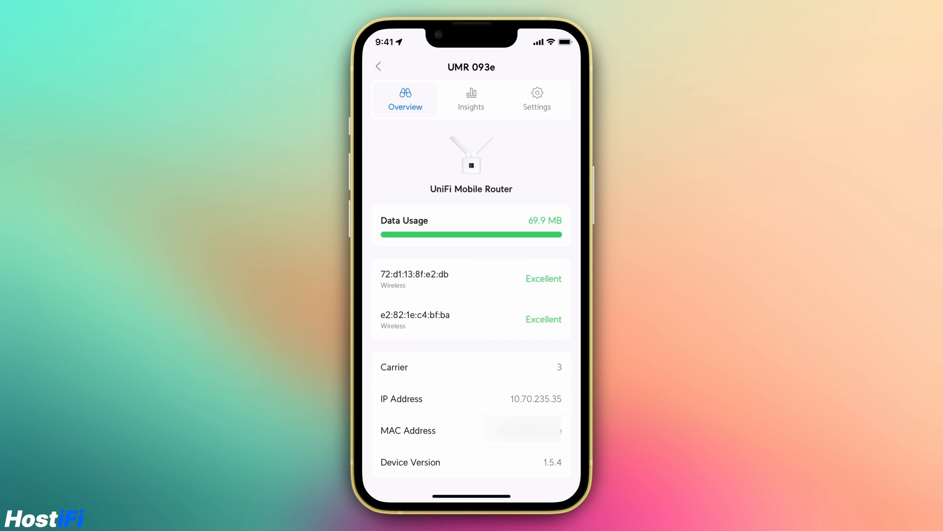
{"action": "left_click", "coordinate": [471, 99]}
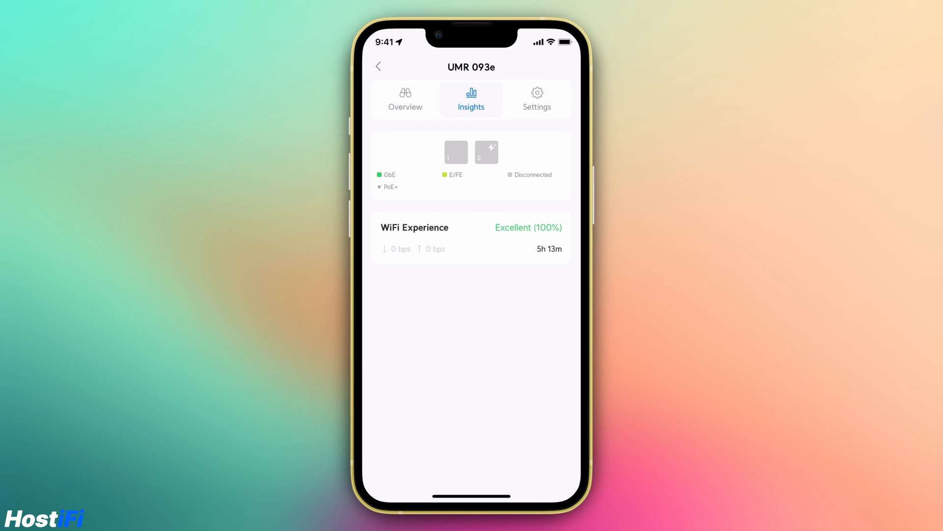
{"action": "left_click", "coordinate": [536, 99]}
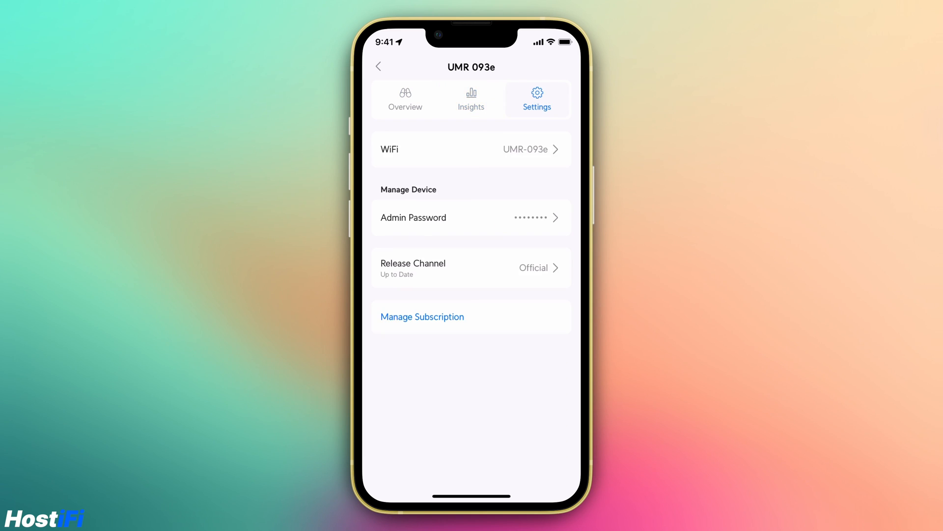